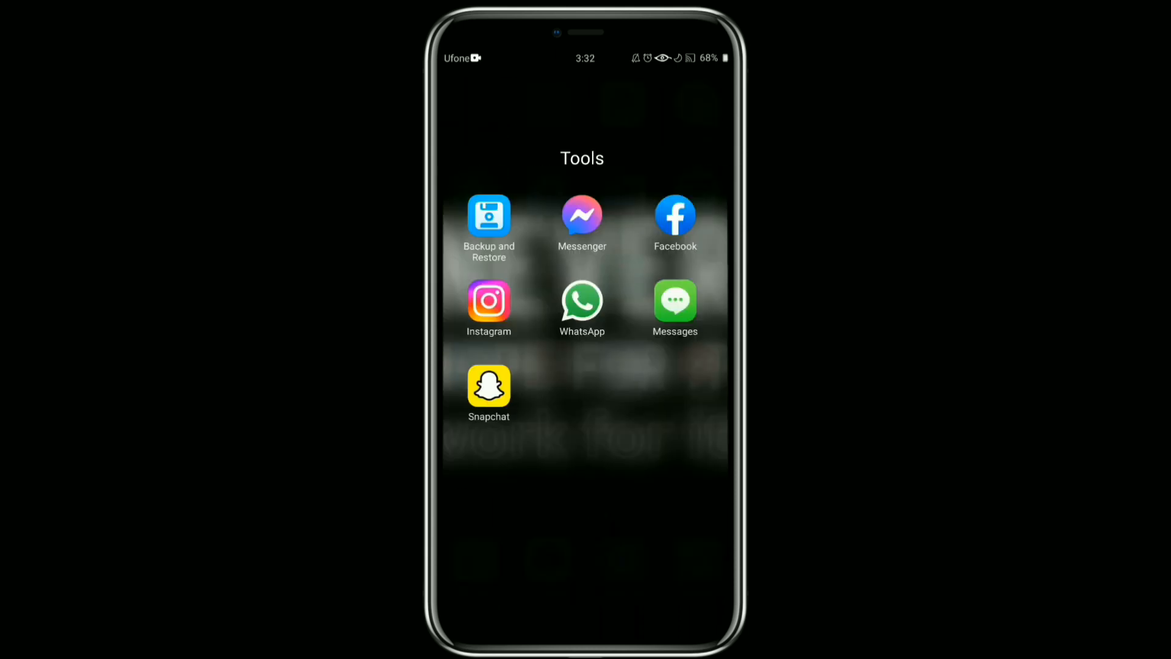
- Launch WhatsApp, open the business's chat from the Chats list, and show its options menu
{"action": "left_click", "coordinate": [582, 301]}
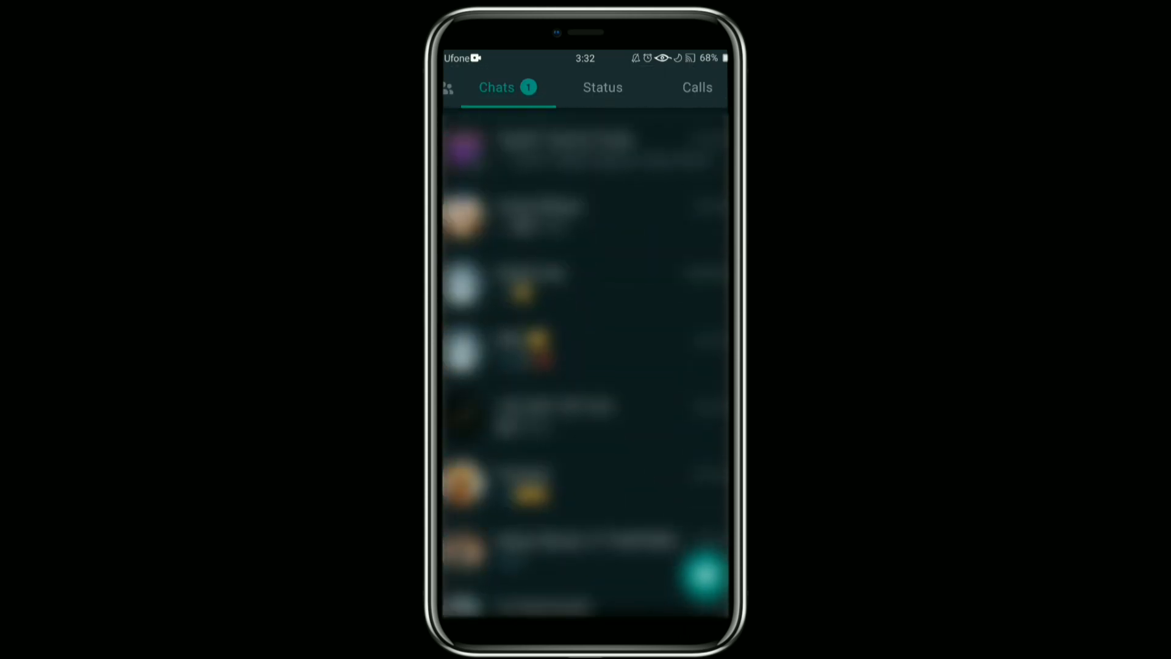
{"action": "scroll", "scroll_direction": "down", "scroll_amount": 3}
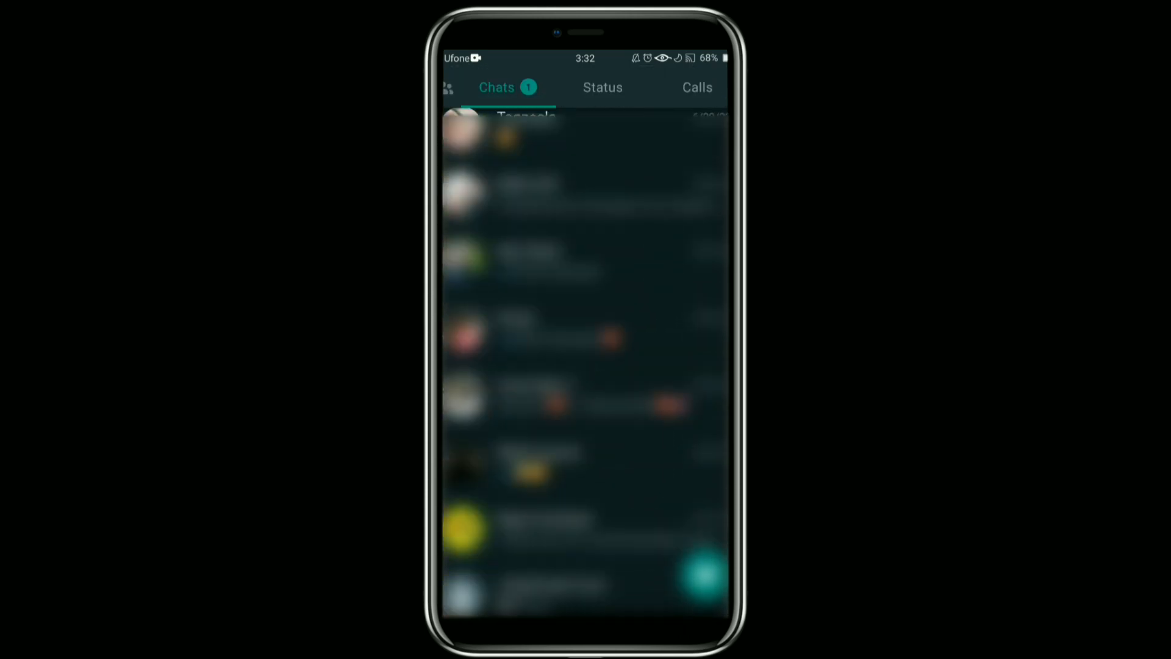
{"action": "left_click", "coordinate": [548, 122]}
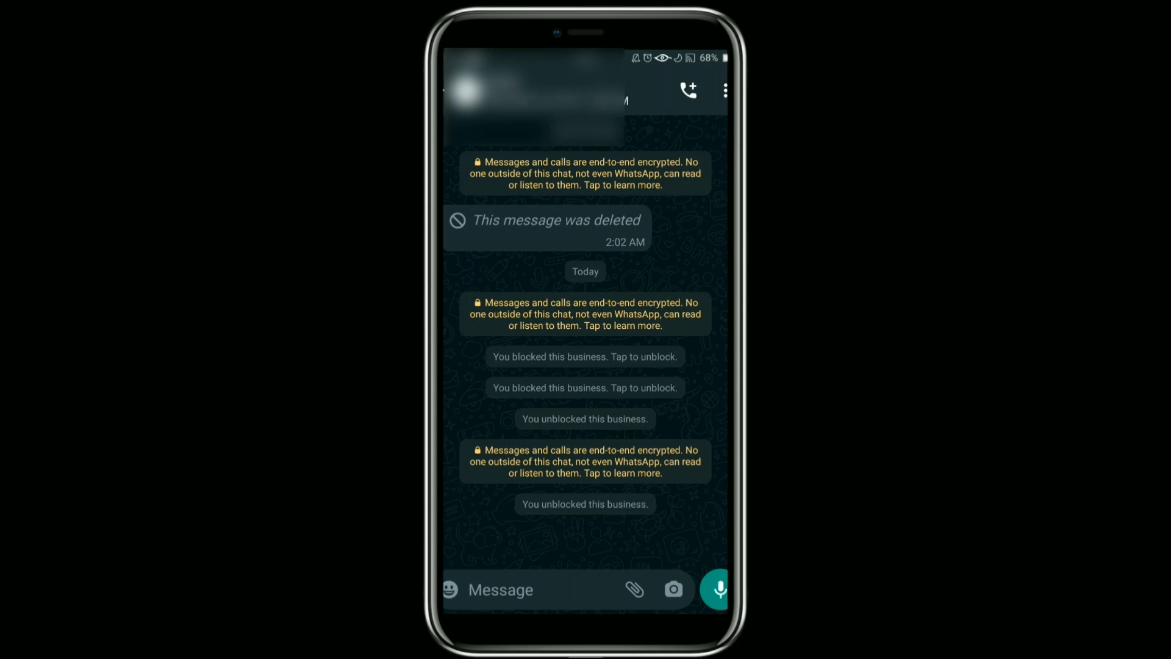
{"action": "left_click", "coordinate": [725, 89]}
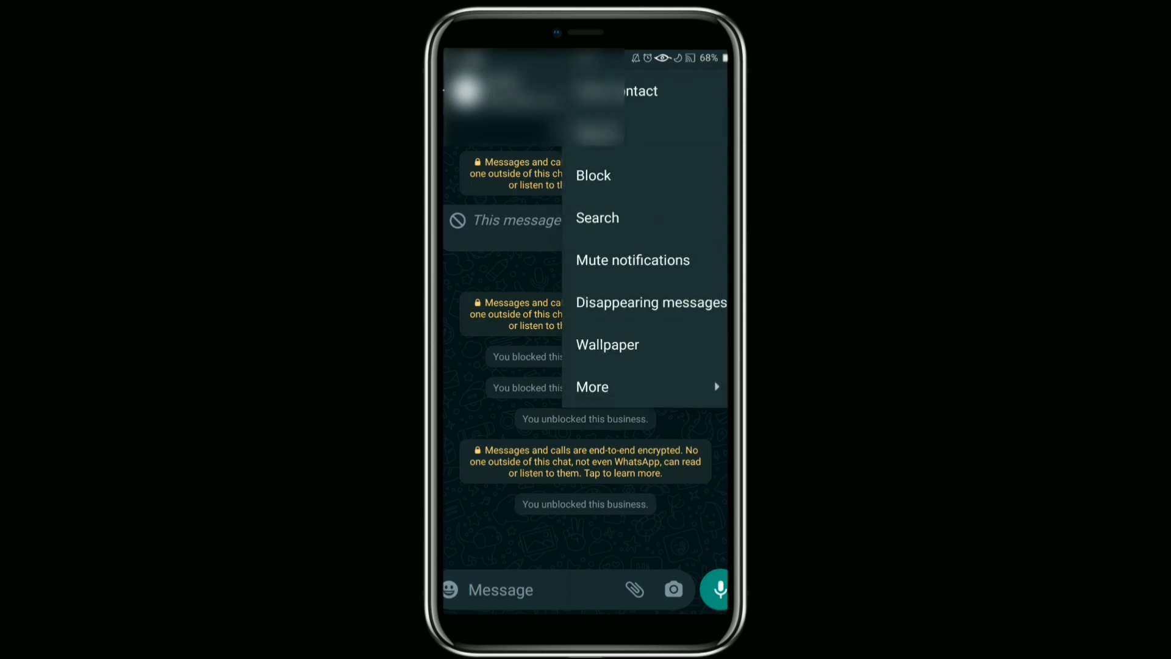
- Block the business, citing 'No longer needed', and view the blocked notice in the chat
{"action": "left_click", "coordinate": [593, 176]}
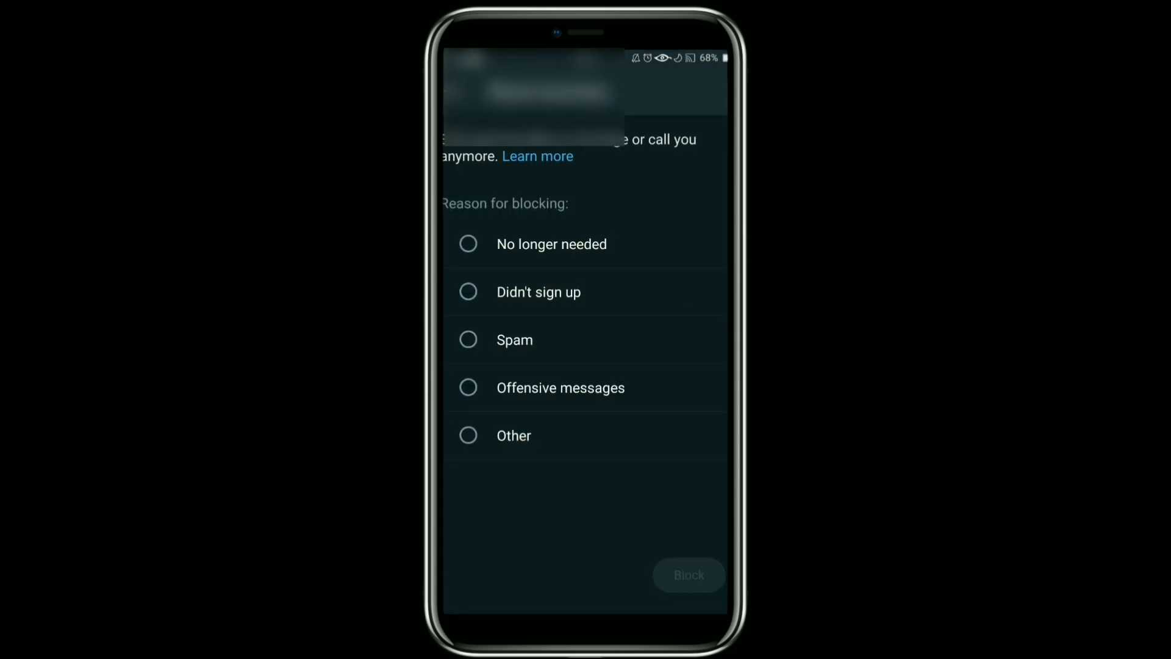
{"action": "left_click", "coordinate": [468, 243]}
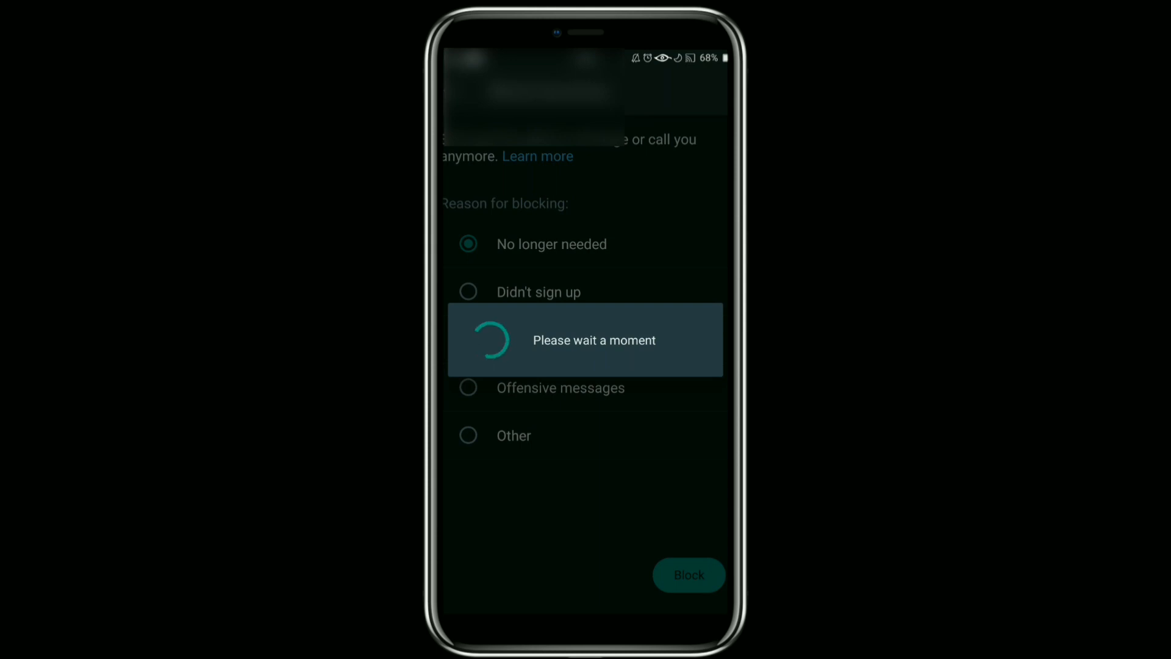
{"action": "left_click", "coordinate": [689, 574]}
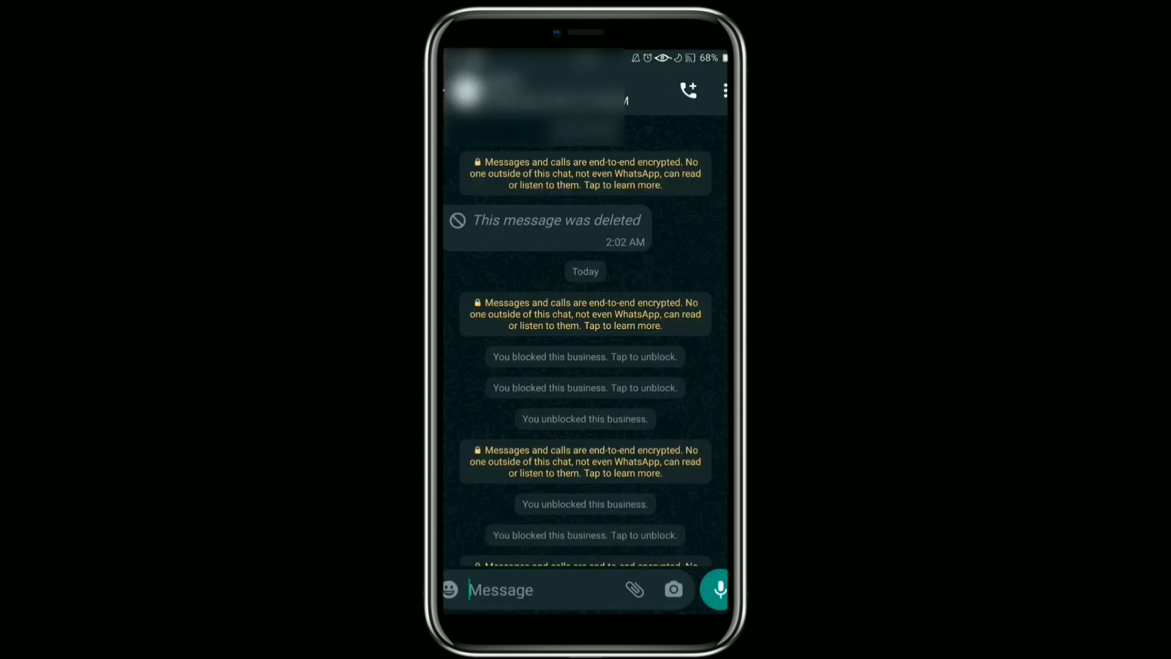
{"action": "scroll", "scroll_direction": "down", "scroll_amount": 3}
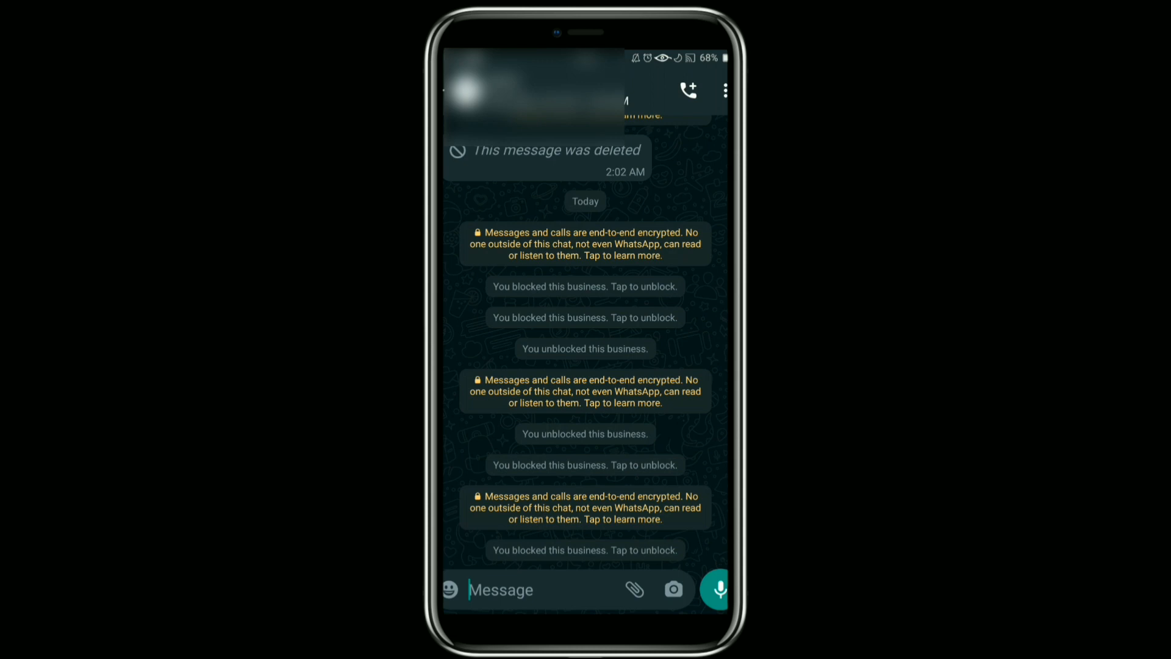